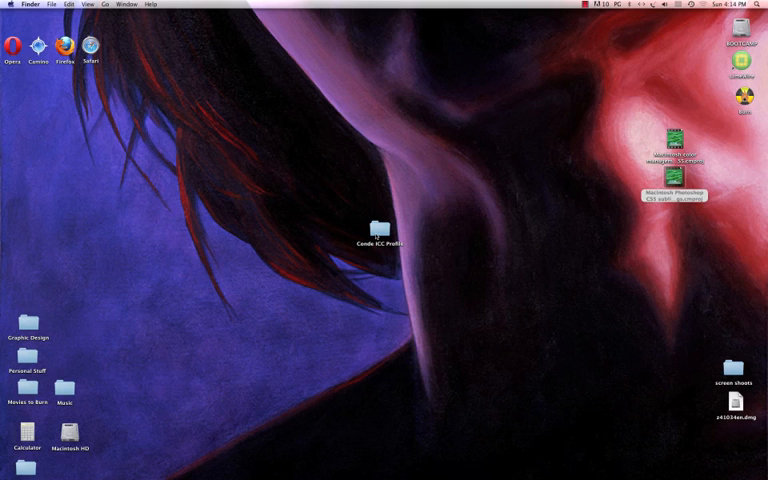
Step: Copy GX7000 DyeTrans HiQuality.icm from the Conde ICC Profile folder
{"action": "double_click", "coordinate": [374, 228]}
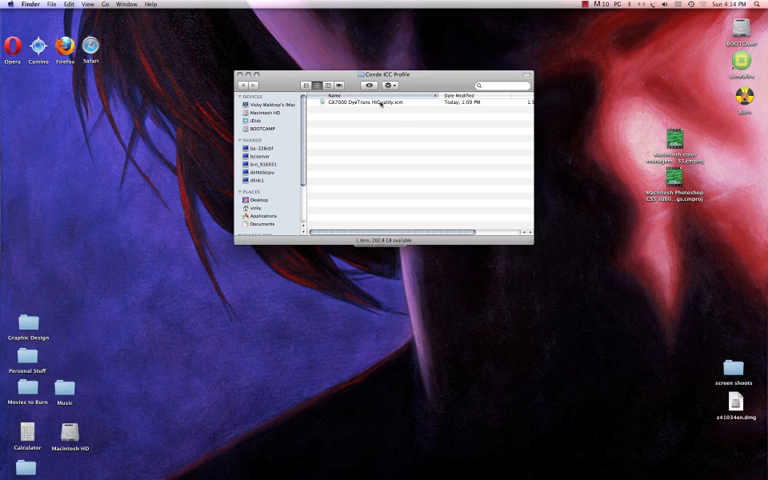
{"action": "right_click", "coordinate": [378, 103]}
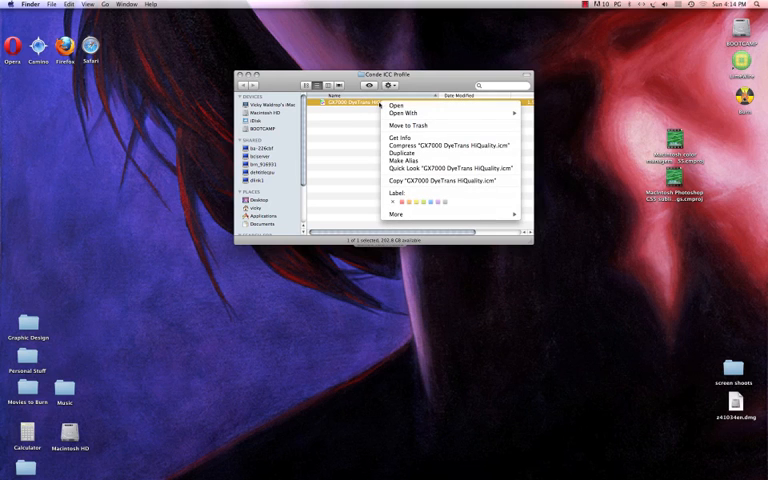
{"action": "mouse_move", "coordinate": [450, 181]}
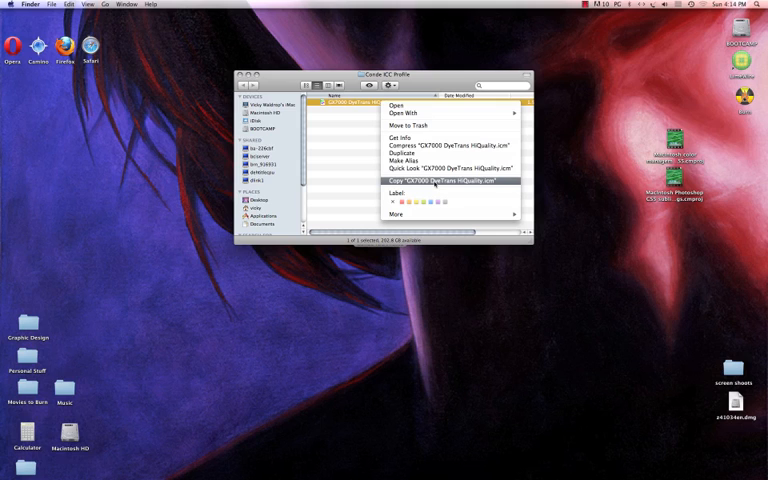
{"action": "left_click", "coordinate": [440, 181]}
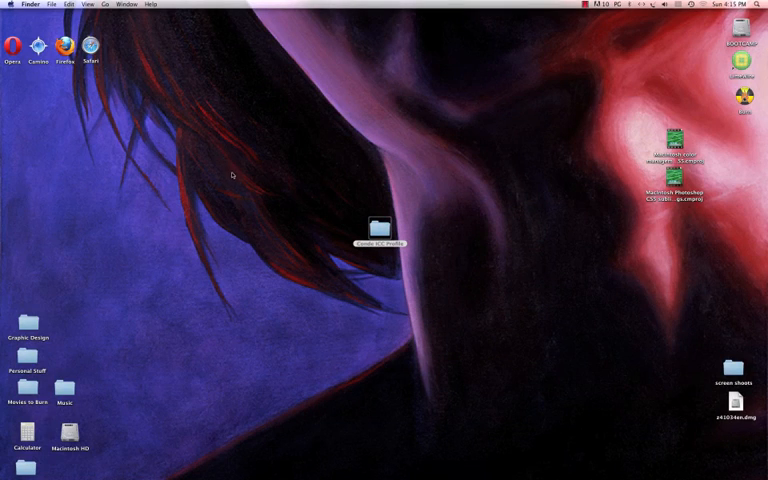
{"action": "mouse_move", "coordinate": [232, 176]}
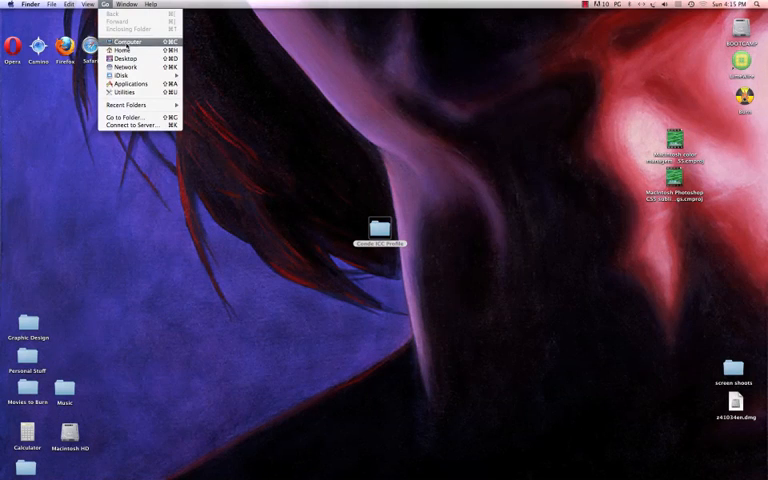
{"action": "mouse_move", "coordinate": [122, 49]}
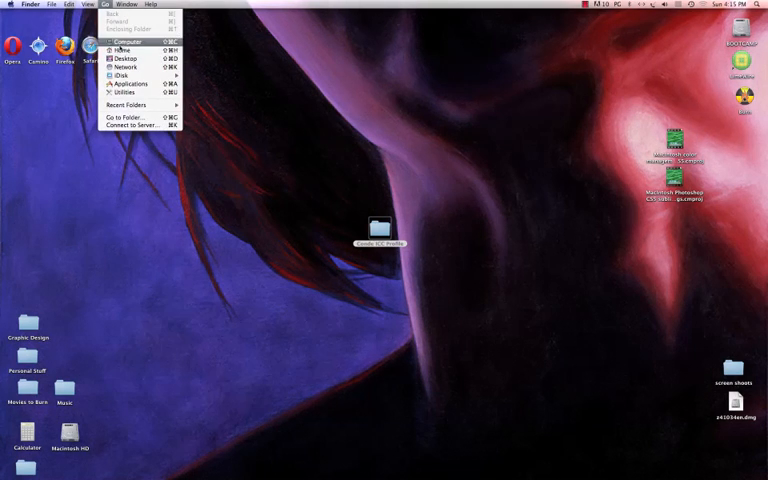
Step: Paste the GX7000 profile into Macintosh HD > Library > ColorSync > Profiles
{"action": "left_click", "coordinate": [128, 42]}
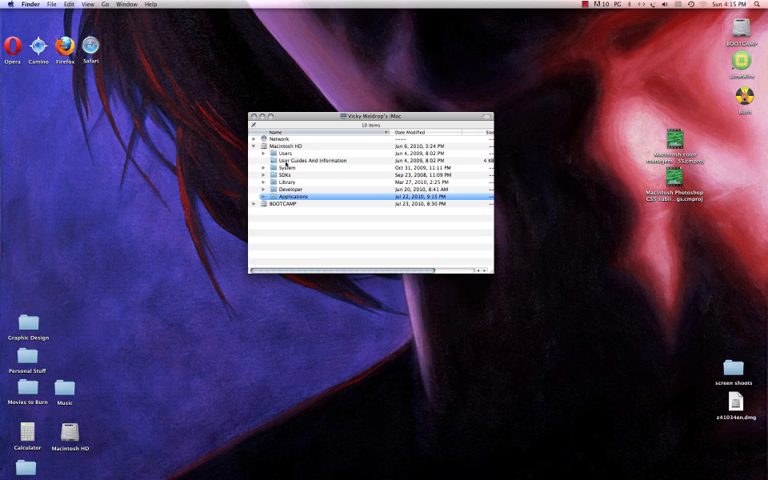
{"action": "double_click", "coordinate": [285, 189]}
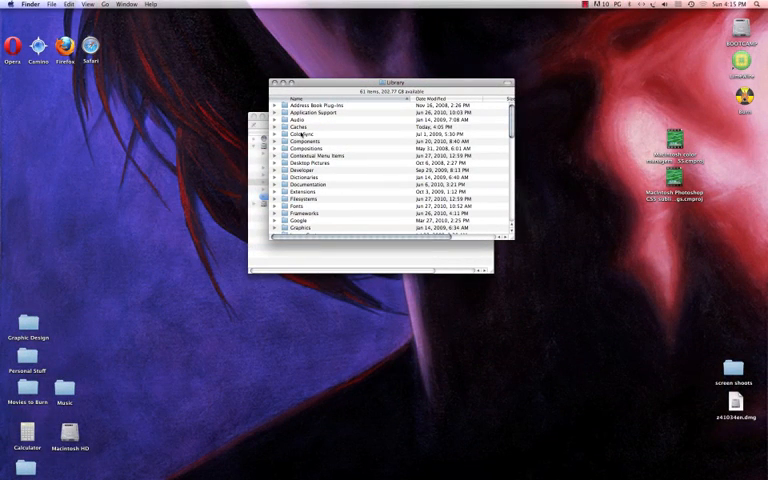
{"action": "double_click", "coordinate": [305, 134]}
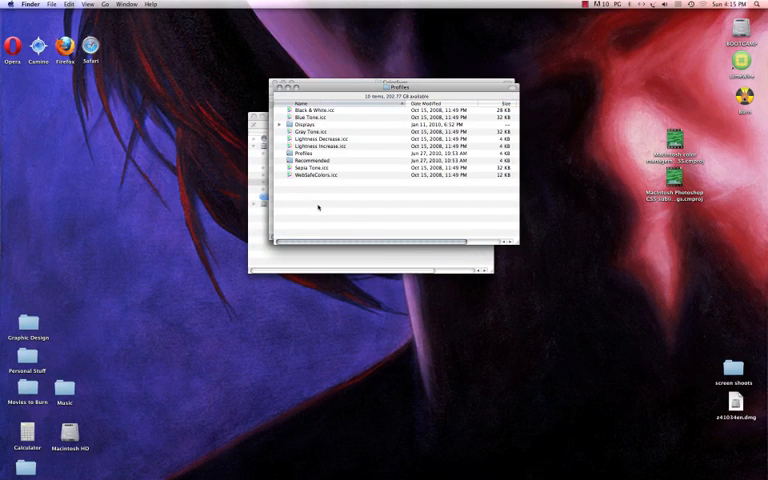
{"action": "right_click", "coordinate": [320, 220]}
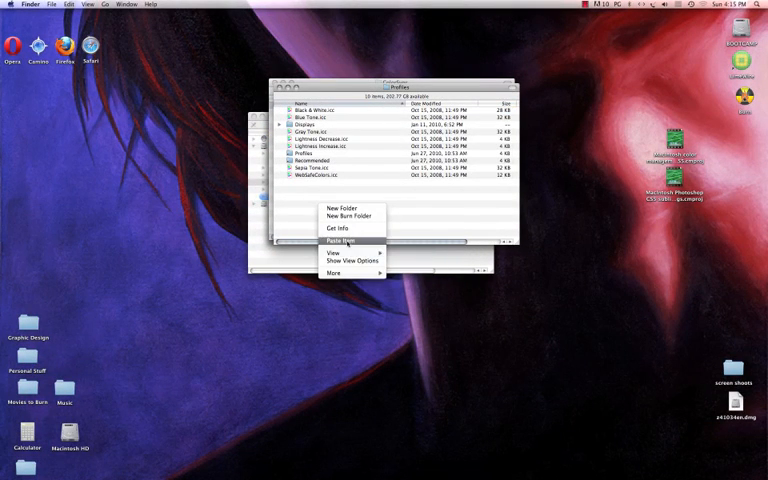
{"action": "left_click", "coordinate": [340, 240]}
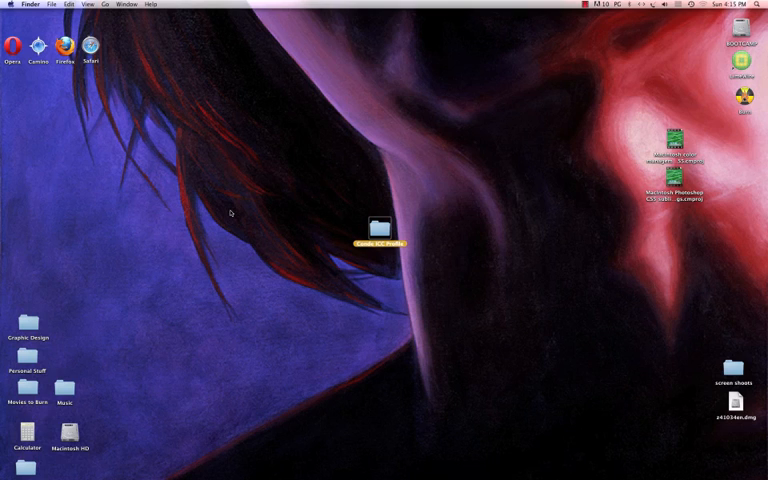
{"action": "mouse_move", "coordinate": [315, 213]}
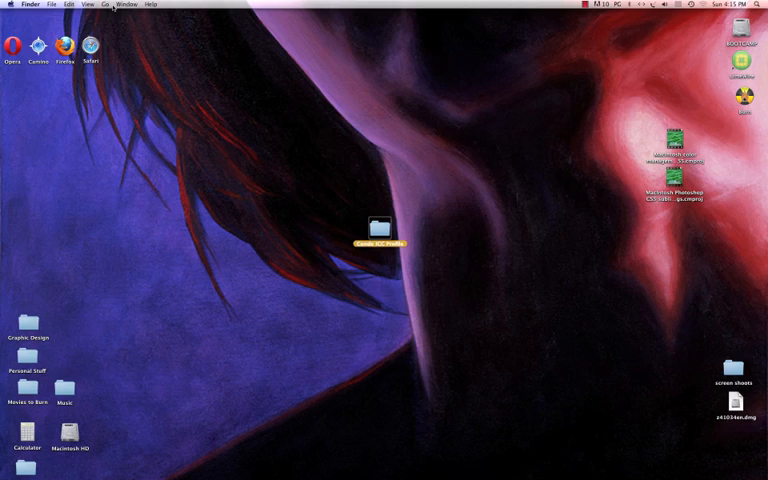
Step: Launch Adobe InDesign CS5 from the Applications folder via Finder's Go menu
{"action": "left_click", "coordinate": [106, 4]}
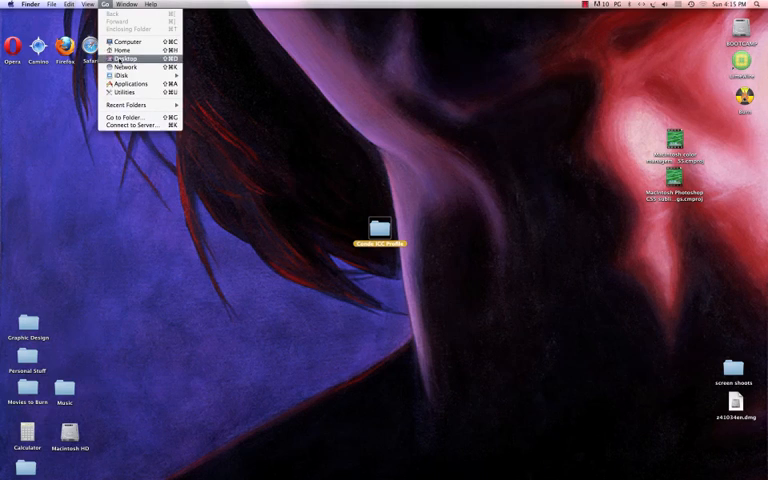
{"action": "left_click", "coordinate": [127, 83]}
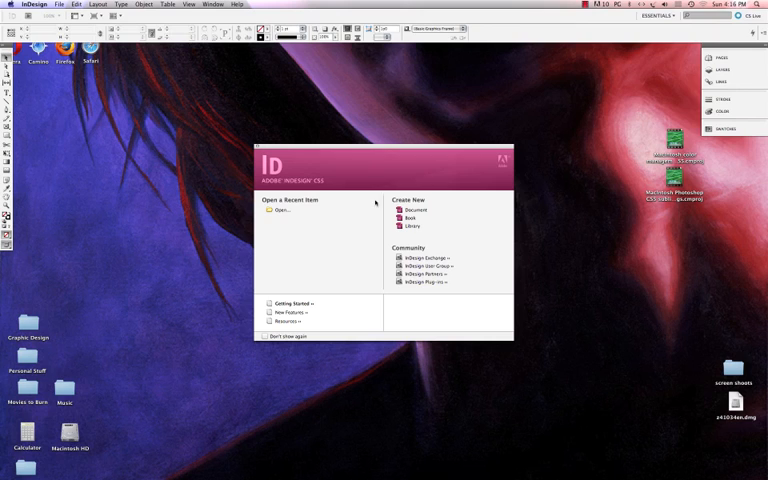
Step: Create Untitled-1, a single-page Letter document with default settings
{"action": "left_click", "coordinate": [409, 209]}
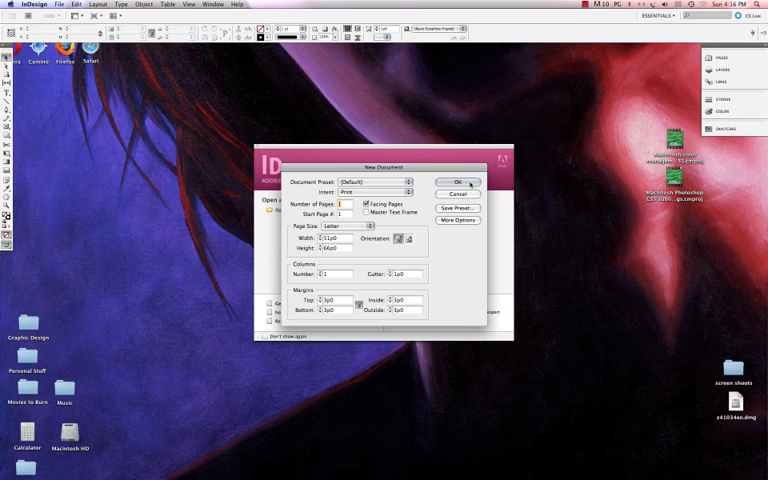
{"action": "left_click", "coordinate": [457, 182]}
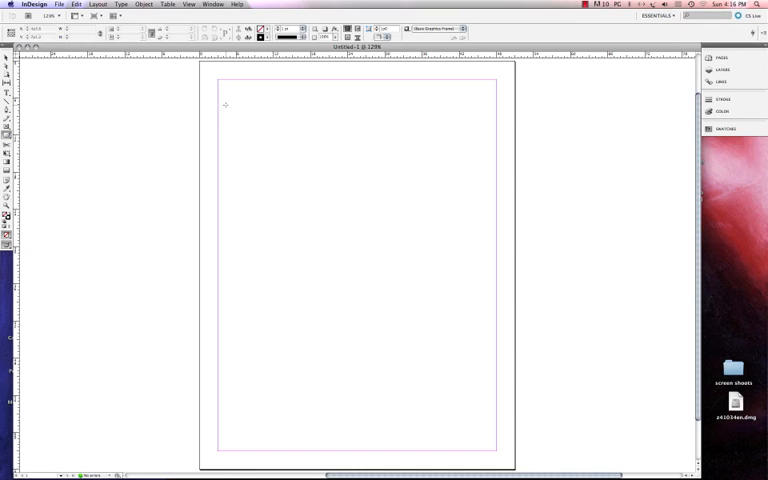
Step: Draw a rectangle frame over the page's upper half
{"action": "left_click_drag", "start_coordinate": [232, 105], "coordinate": [458, 320]}
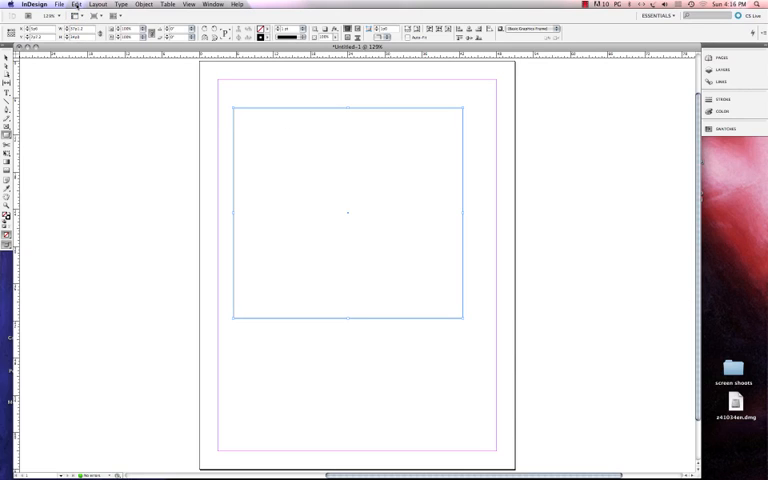
{"action": "left_click", "coordinate": [74, 4]}
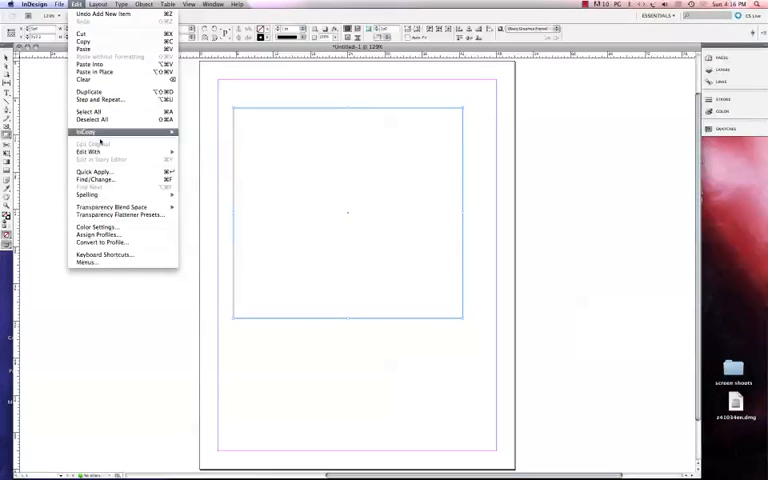
Step: Adjust RGB policy and conversion engine, then save color settings as 'Conde GX7000' and apply
{"action": "left_click", "coordinate": [97, 227]}
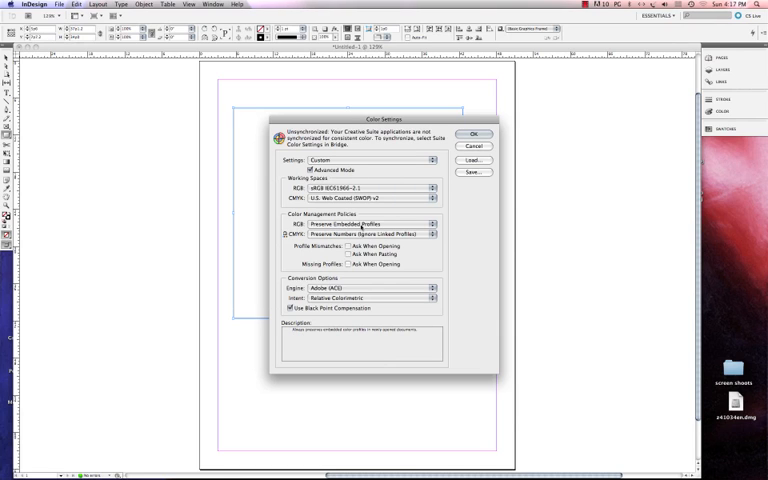
{"action": "left_click", "coordinate": [430, 224]}
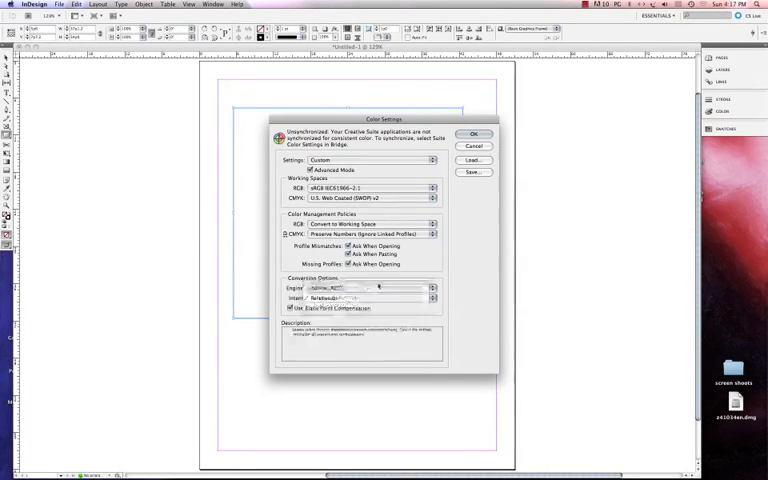
{"action": "left_click", "coordinate": [474, 172]}
{"action": "type", "text": "Conde GX7000"}
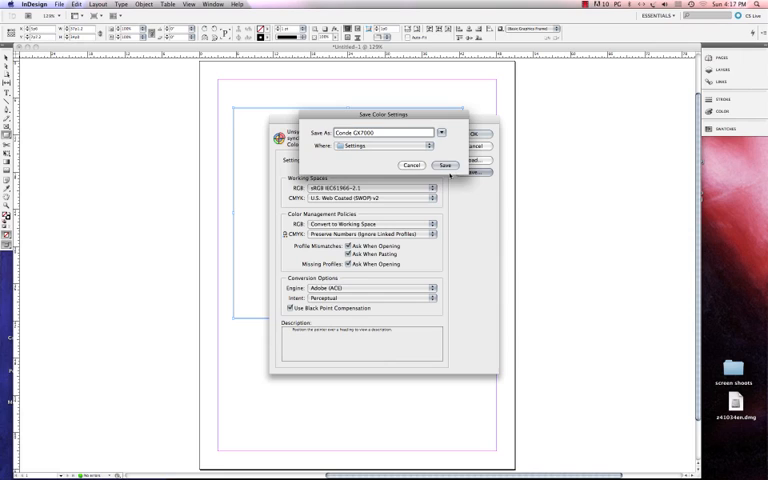
{"action": "left_click", "coordinate": [446, 165]}
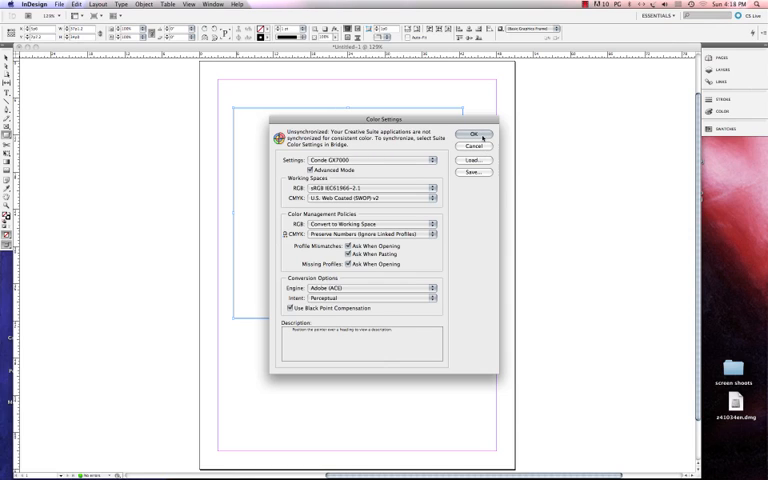
{"action": "left_click", "coordinate": [472, 134]}
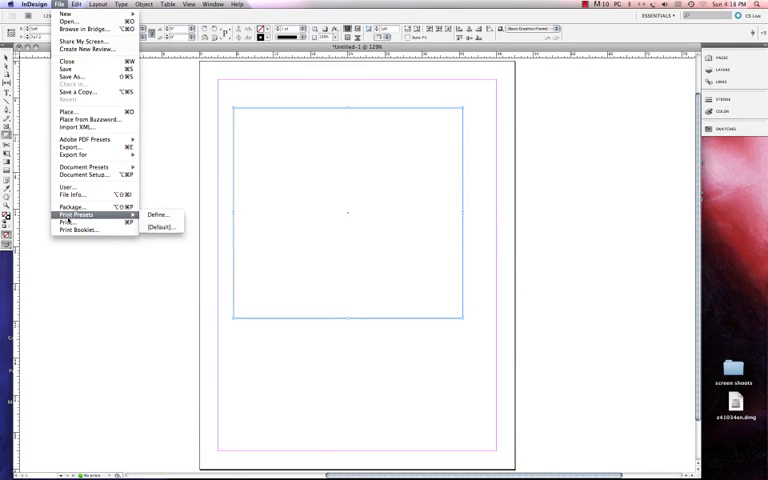
Step: Open the Print dialog with GelSprinter GX 7000 selected as the printer
{"action": "left_click", "coordinate": [67, 222]}
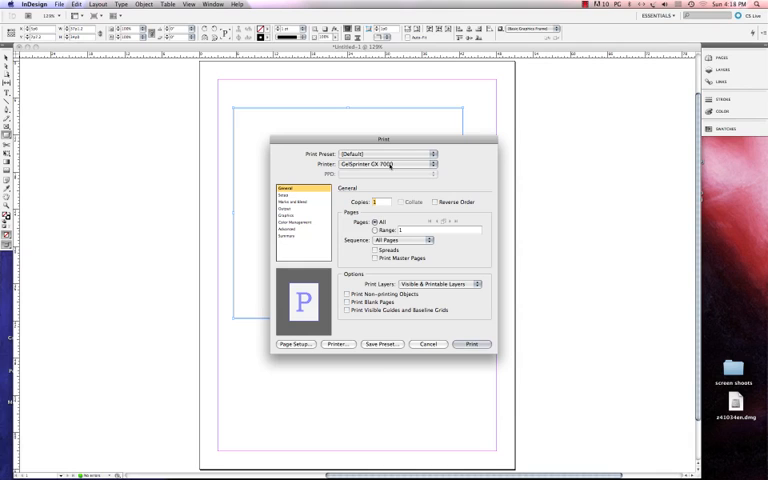
{"action": "left_click", "coordinate": [431, 164]}
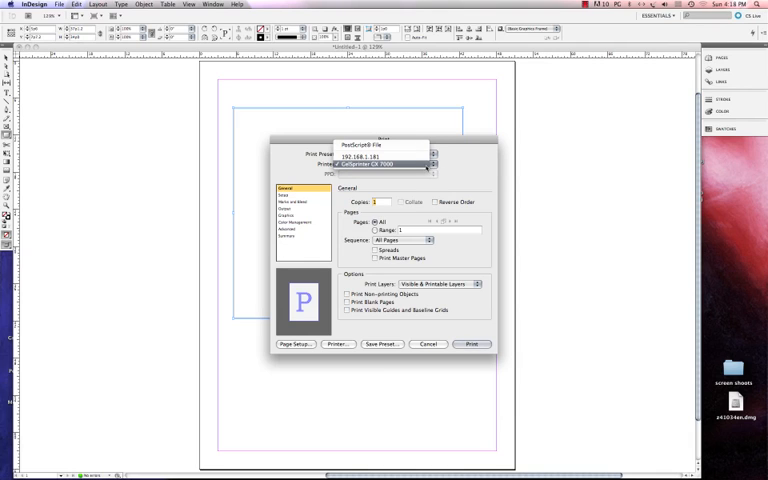
{"action": "left_click", "coordinate": [390, 164]}
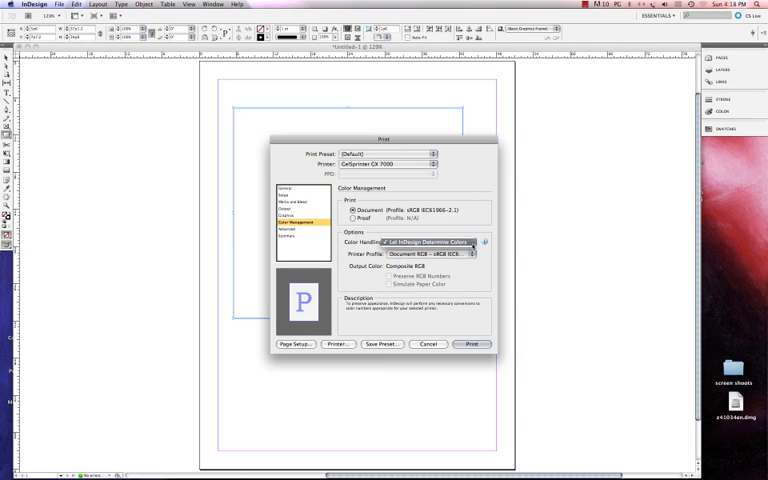
Step: Keep Let InDesign Determine Colors and choose GX7000 DyeTrans HiQuality.icm as printer profile
{"action": "left_click", "coordinate": [432, 242]}
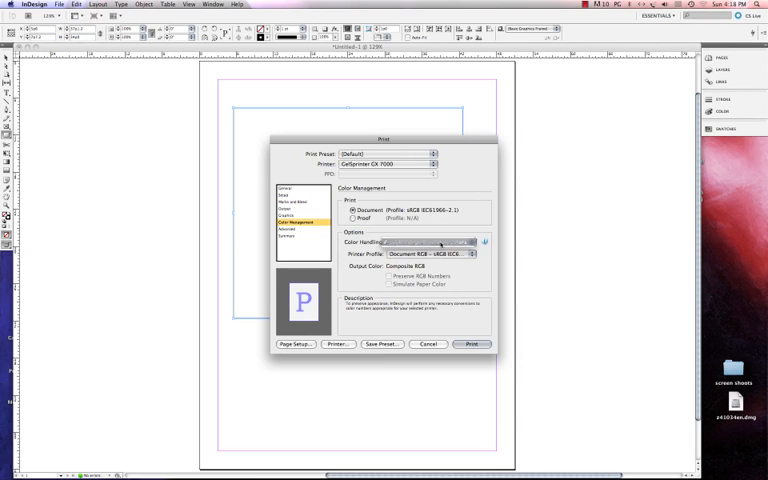
{"action": "left_click", "coordinate": [430, 241]}
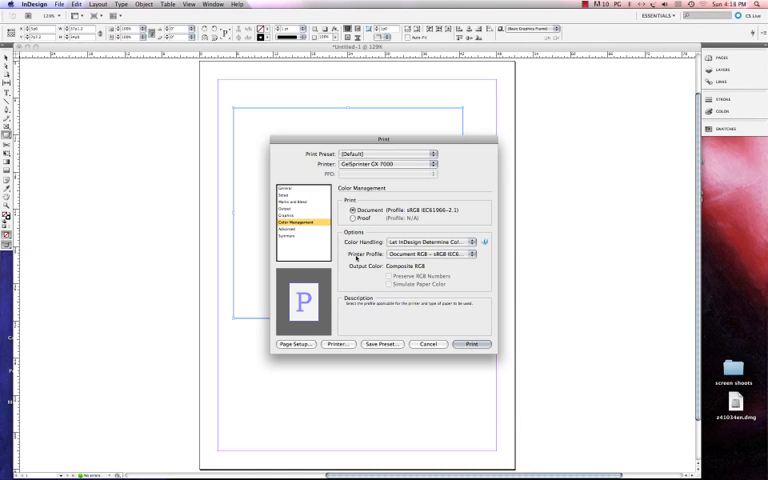
{"action": "left_click", "coordinate": [470, 255]}
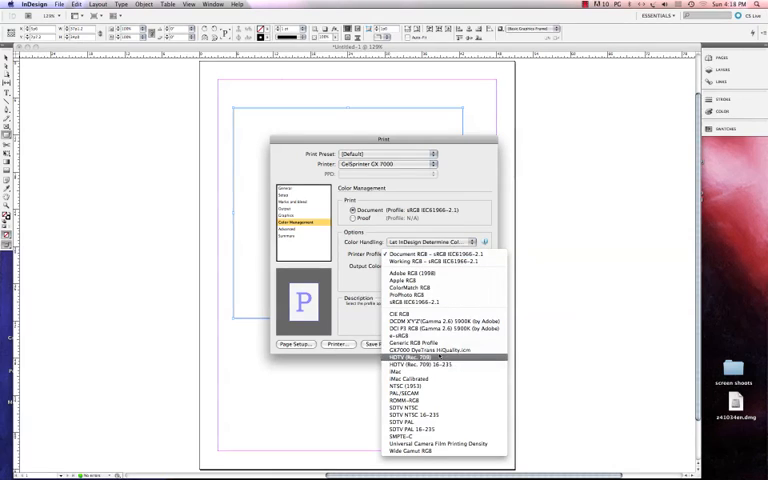
{"action": "mouse_move", "coordinate": [440, 357]}
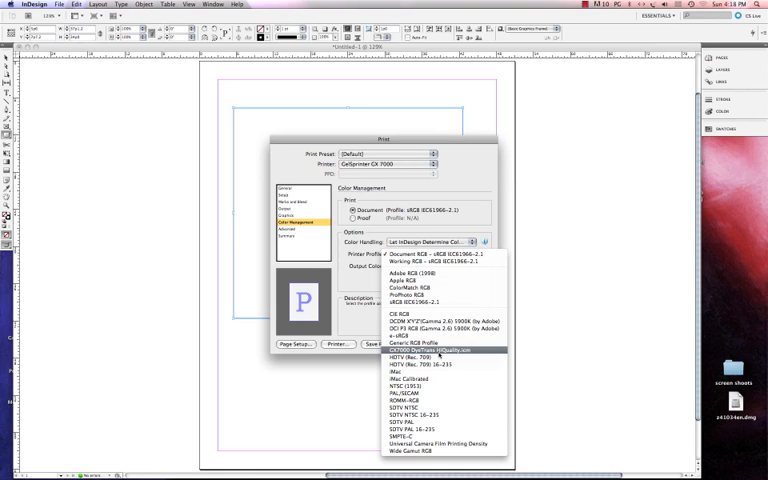
{"action": "left_click", "coordinate": [436, 347]}
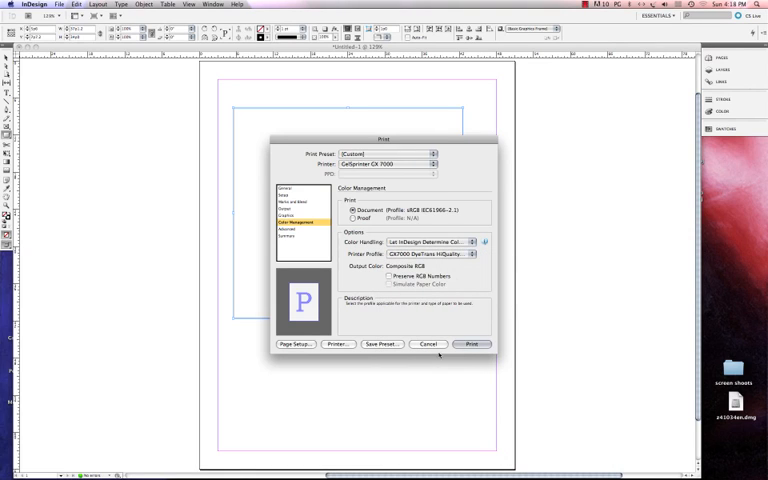
{"action": "mouse_move", "coordinate": [401, 372]}
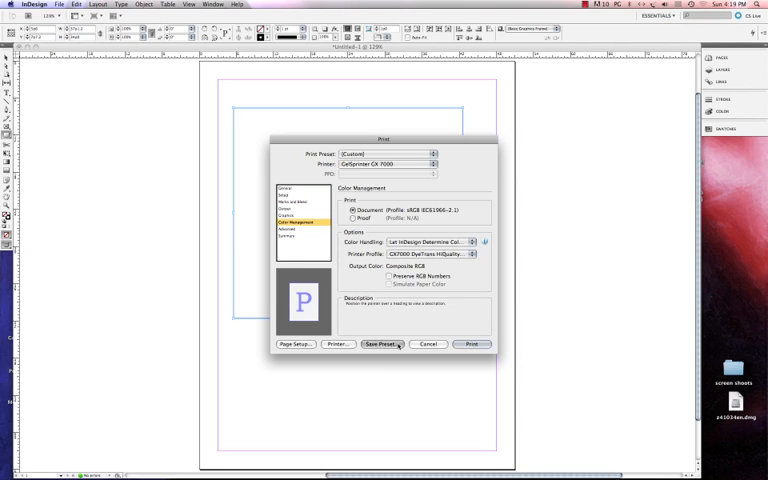
Step: Save the print preset 'Conde GX7000', confirm it is selected, and cancel printing
{"action": "left_click", "coordinate": [384, 344]}
{"action": "type", "text": "Conde GX7000"}
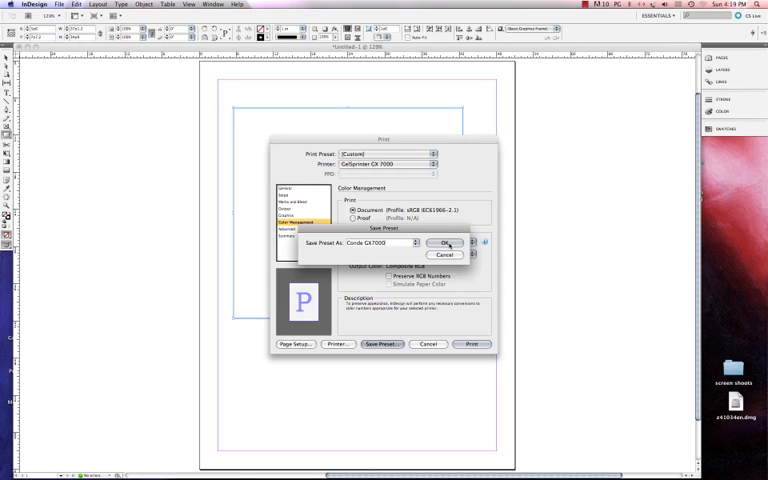
{"action": "left_click", "coordinate": [449, 243]}
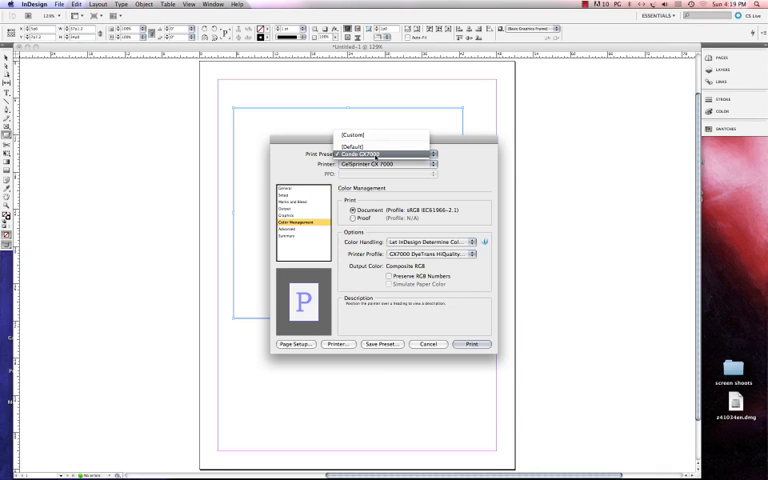
{"action": "left_click", "coordinate": [385, 153]}
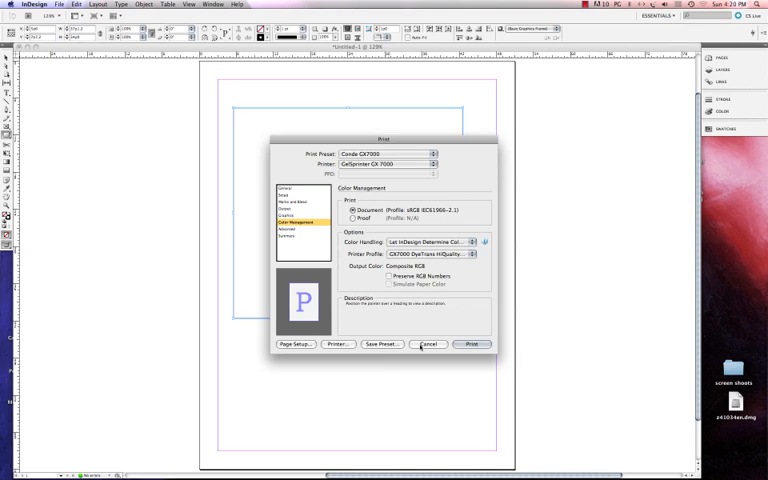
{"action": "left_click", "coordinate": [429, 344]}
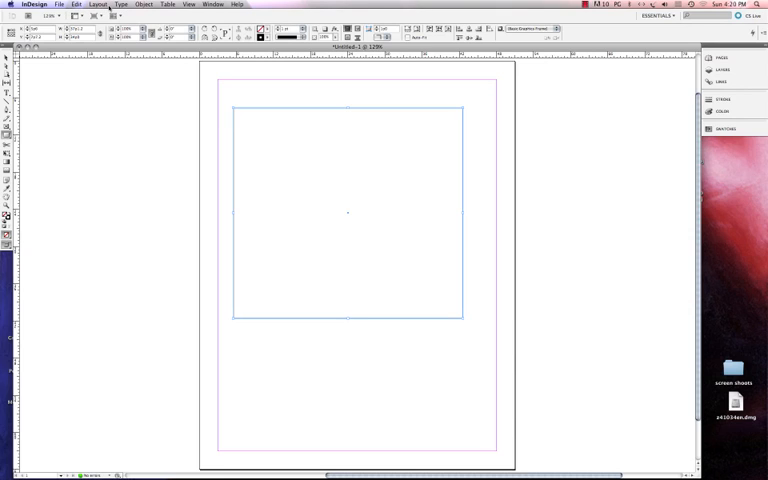
Step: Apply Object > Transform > Flip Horizontal to the rectangle frame
{"action": "left_click", "coordinate": [144, 5]}
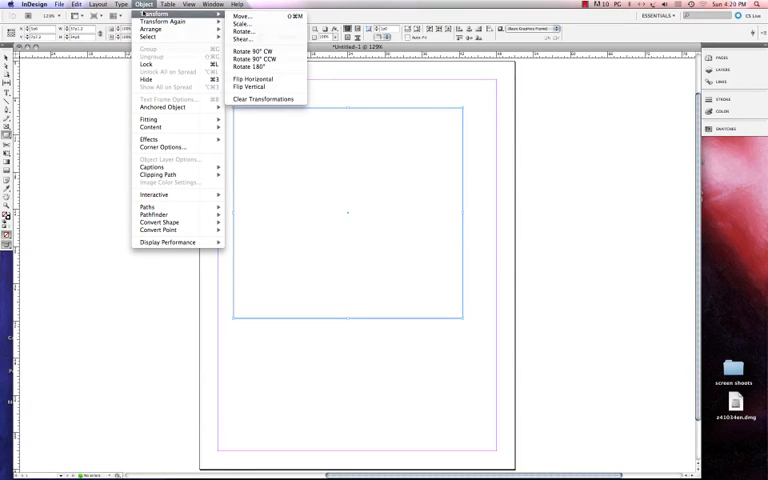
{"action": "mouse_move", "coordinate": [252, 79]}
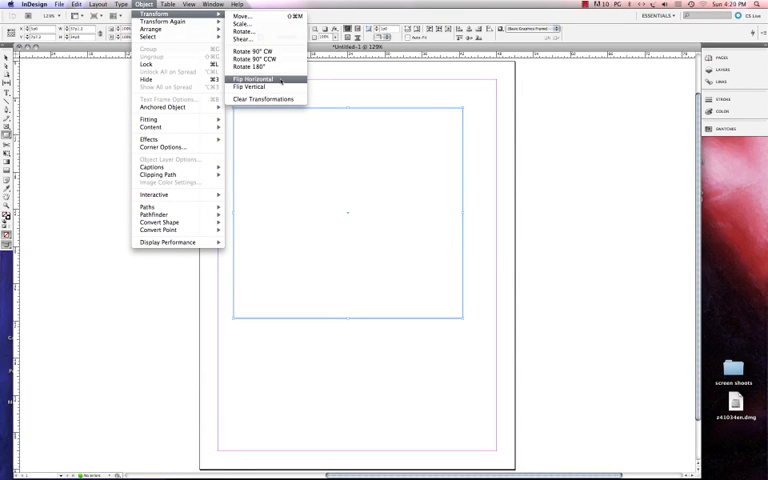
{"action": "left_click", "coordinate": [253, 79]}
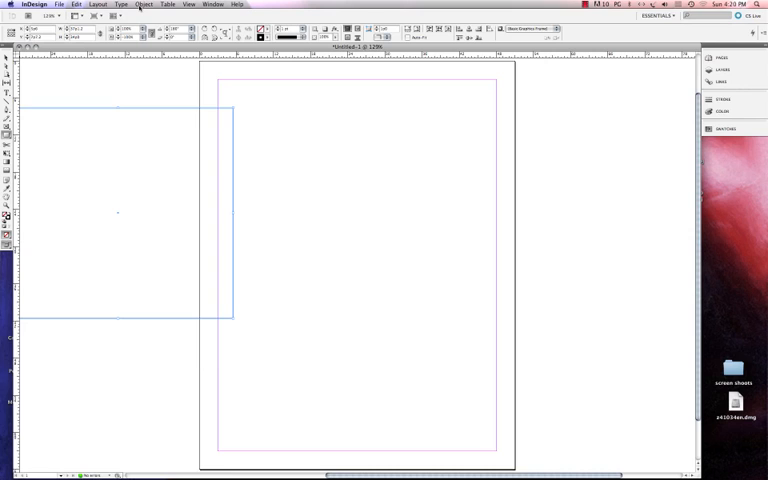
{"action": "left_click", "coordinate": [214, 5]}
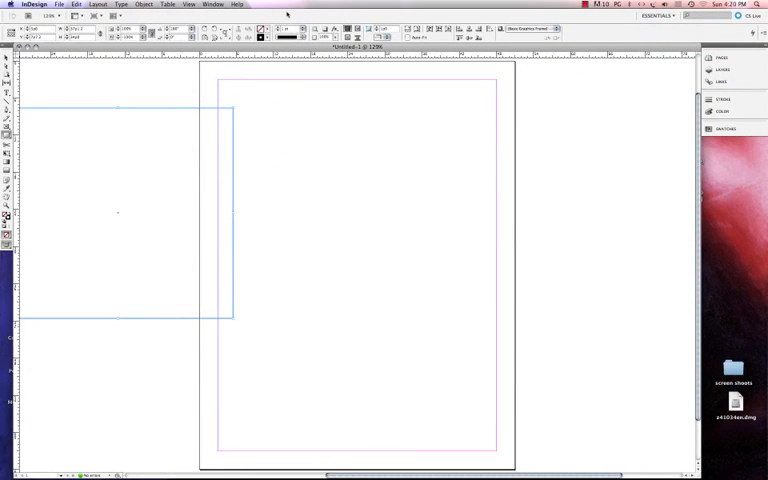
{"action": "mouse_move", "coordinate": [427, 320]}
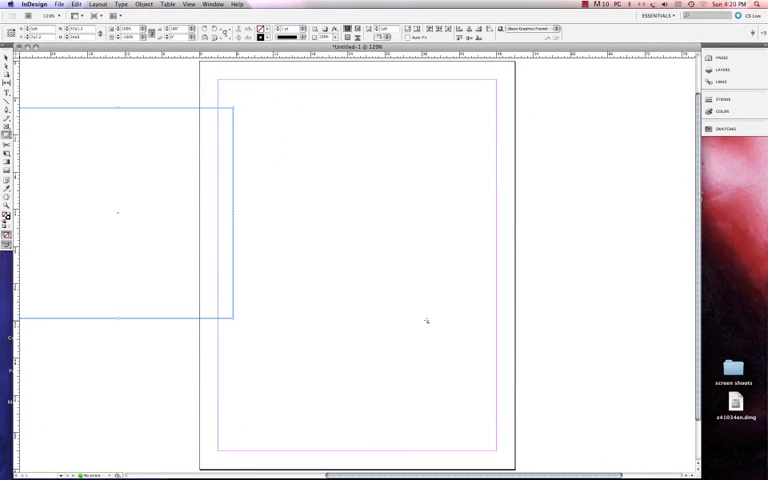